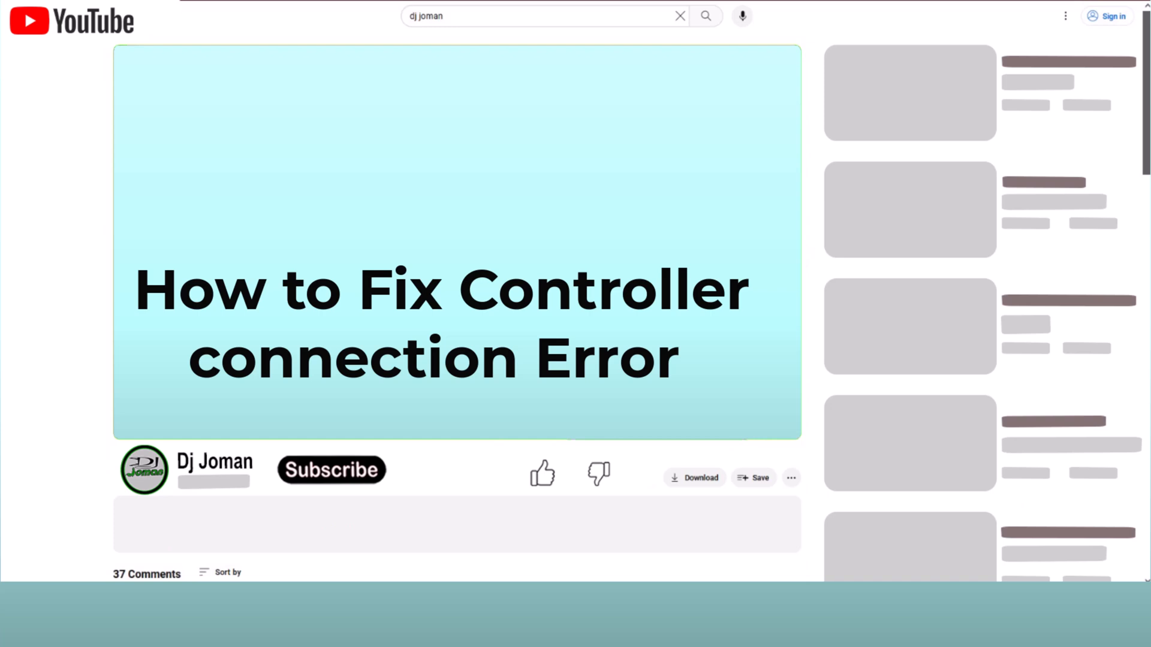
- Subscribe to the channel under the controller connection error video
{"action": "left_click", "coordinate": [331, 470]}
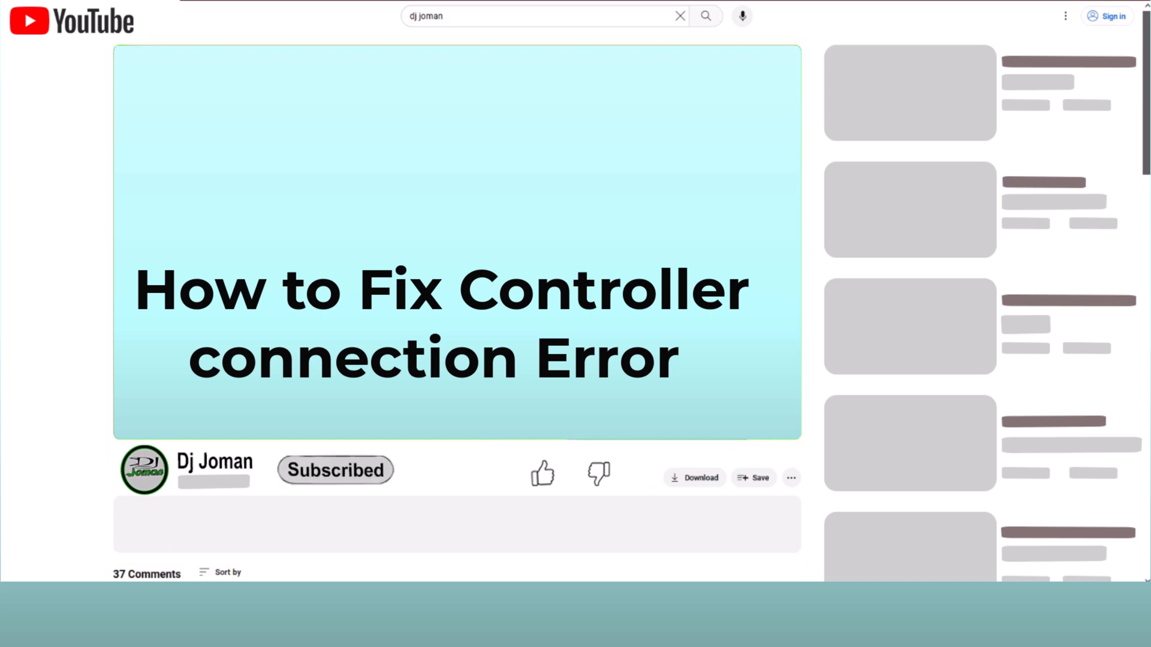
{"action": "left_click", "coordinate": [542, 475]}
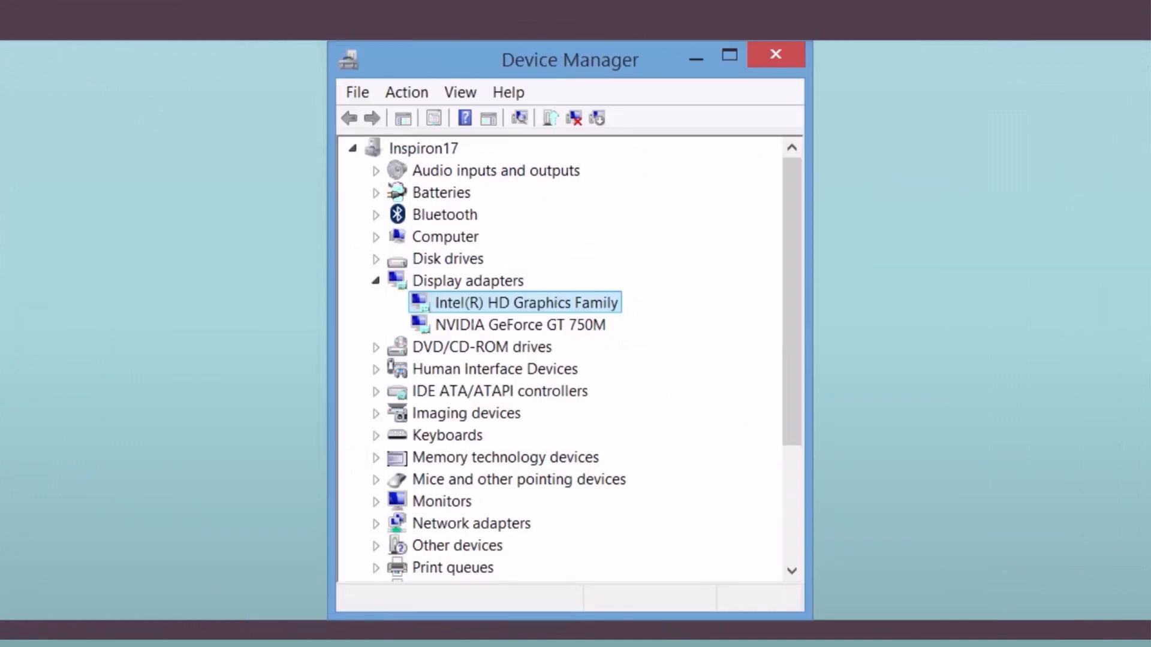
- Launch the Update Driver wizard for Intel(R) HD Graphics Family and choose a search option
{"action": "double_click", "coordinate": [523, 302]}
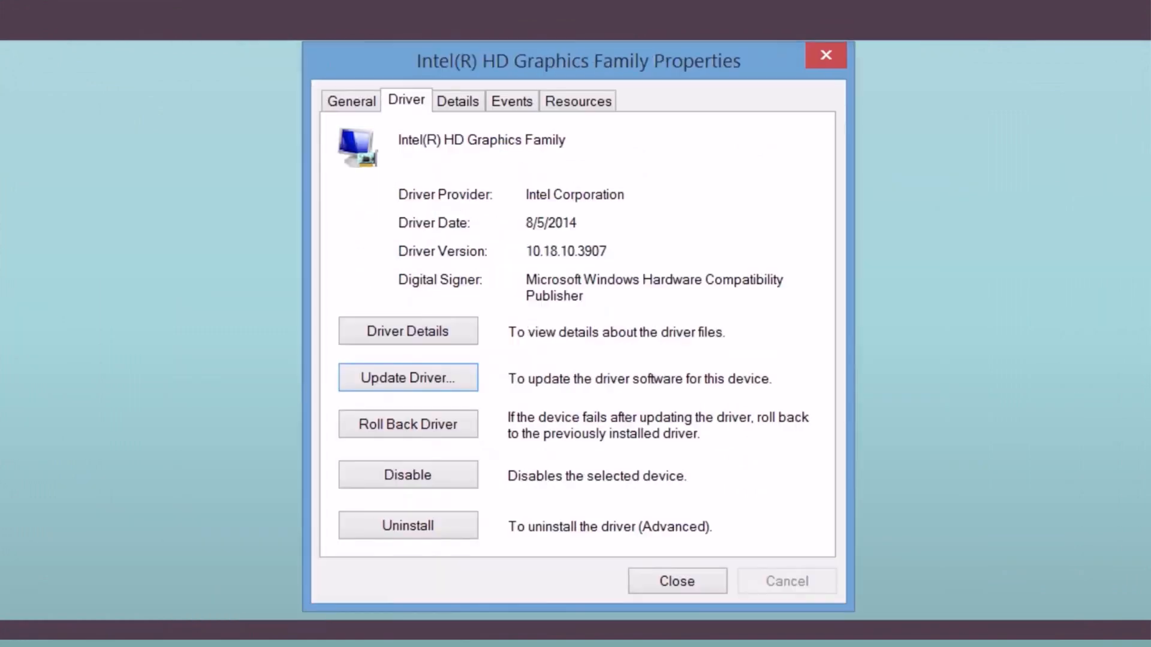
{"action": "left_click", "coordinate": [408, 378]}
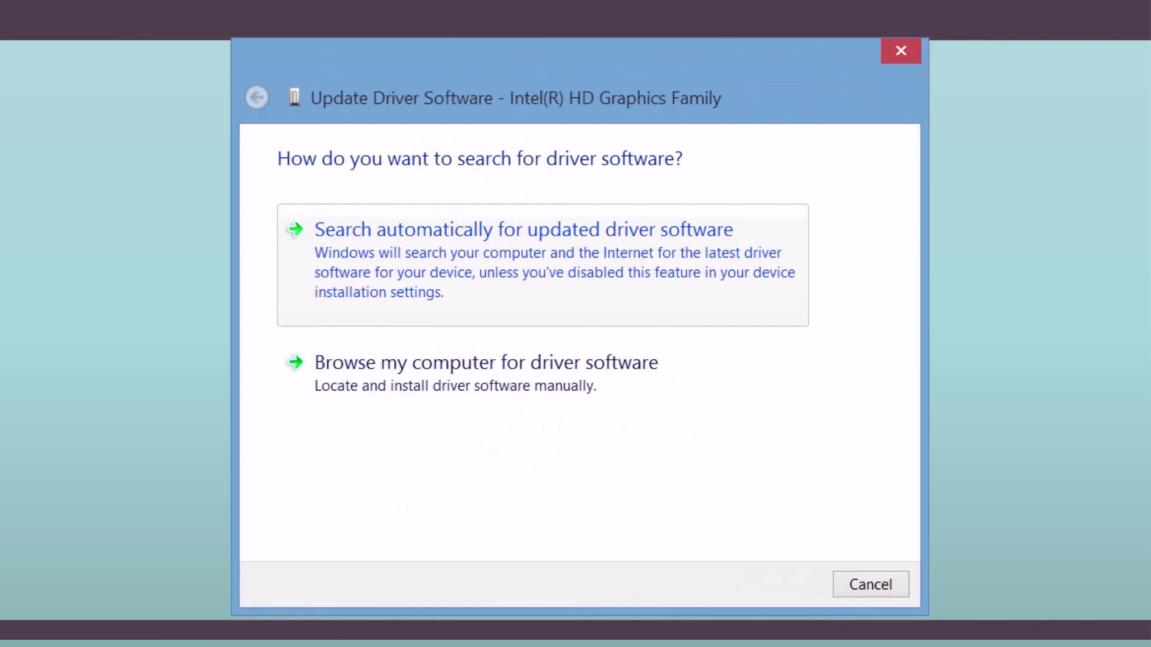
{"action": "left_click", "coordinate": [523, 229]}
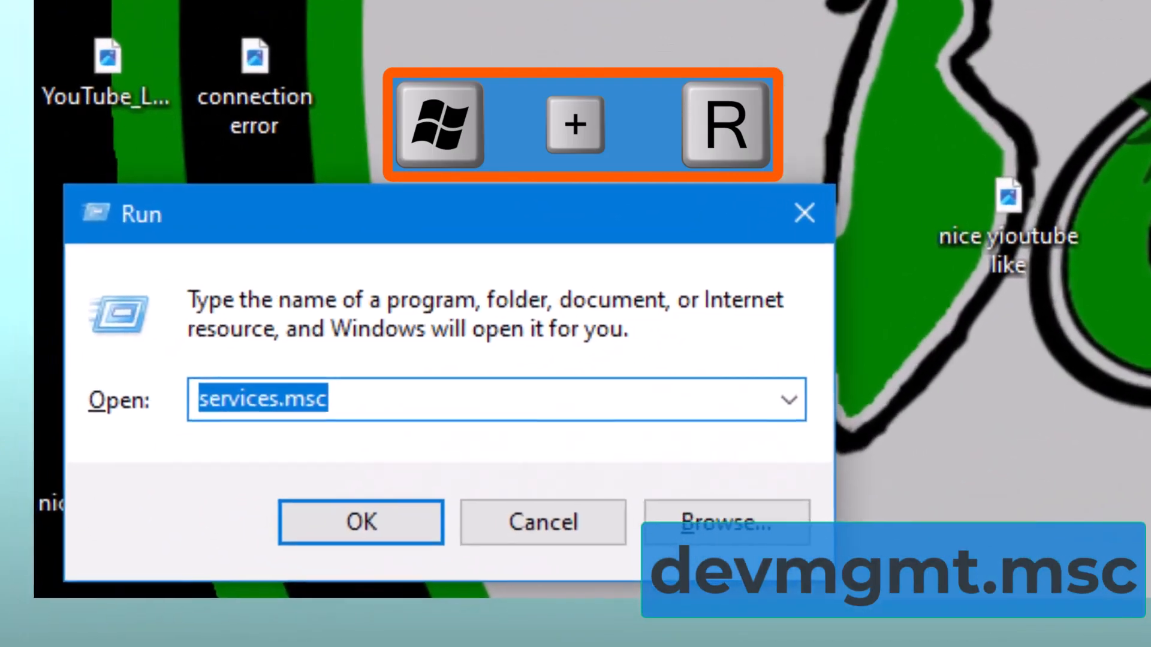
- Run devmgmt.msc from the Run dialog to launch Device Manager
{"action": "type", "text": "DEV"}
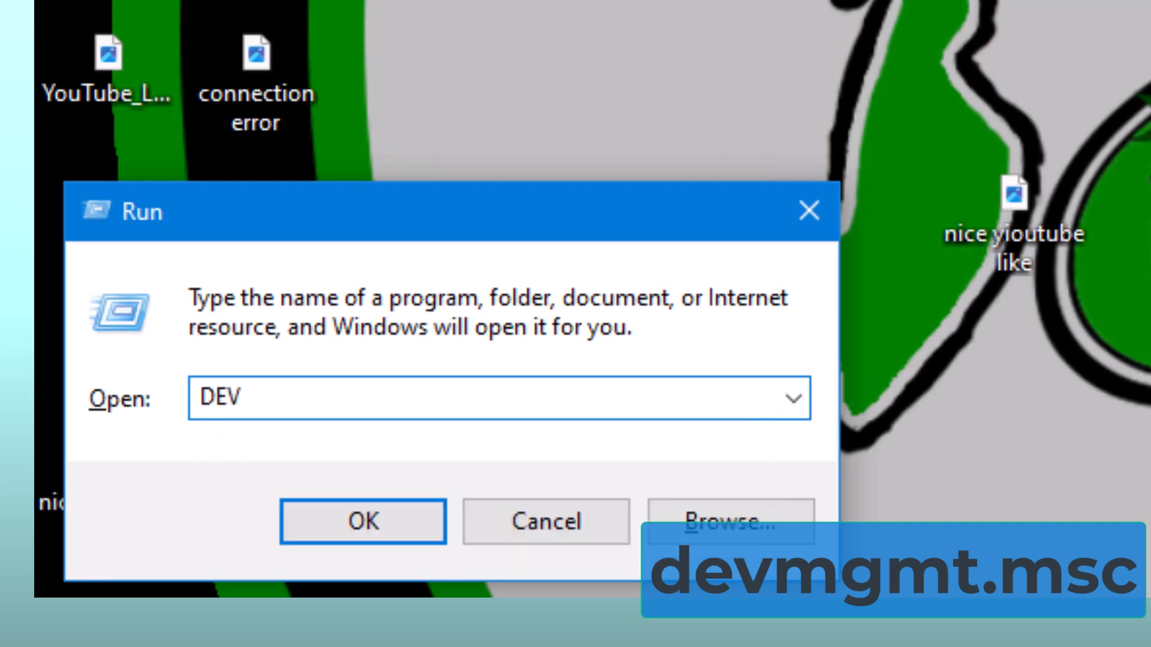
{"action": "type", "text": "MGMT.MSC"}
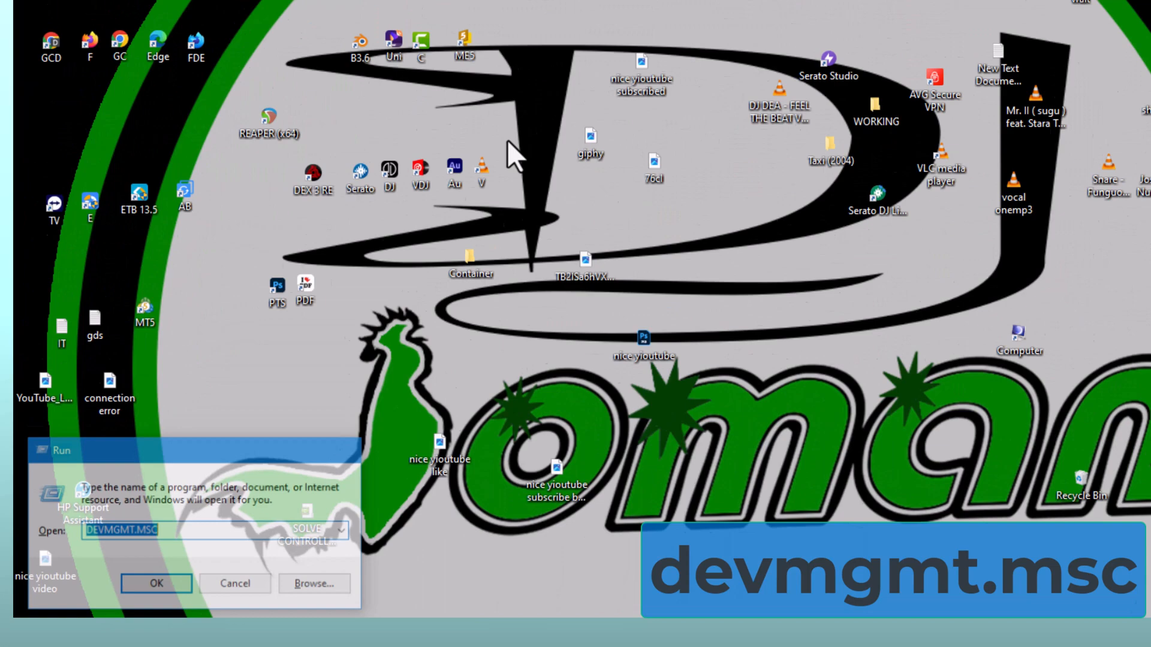
{"action": "left_click", "coordinate": [156, 584]}
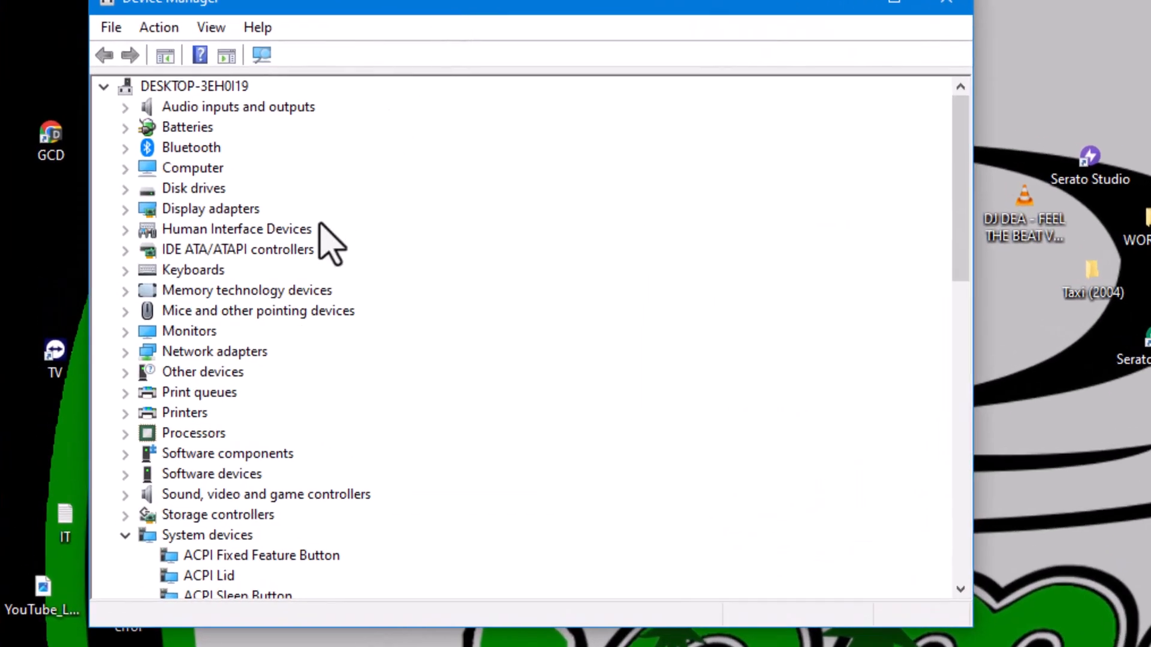
- Scroll the device list to the warning-flagged Intel(R) Management Engine Interface under System devices
{"action": "scroll", "scroll_direction": "down", "scroll_amount": 3}
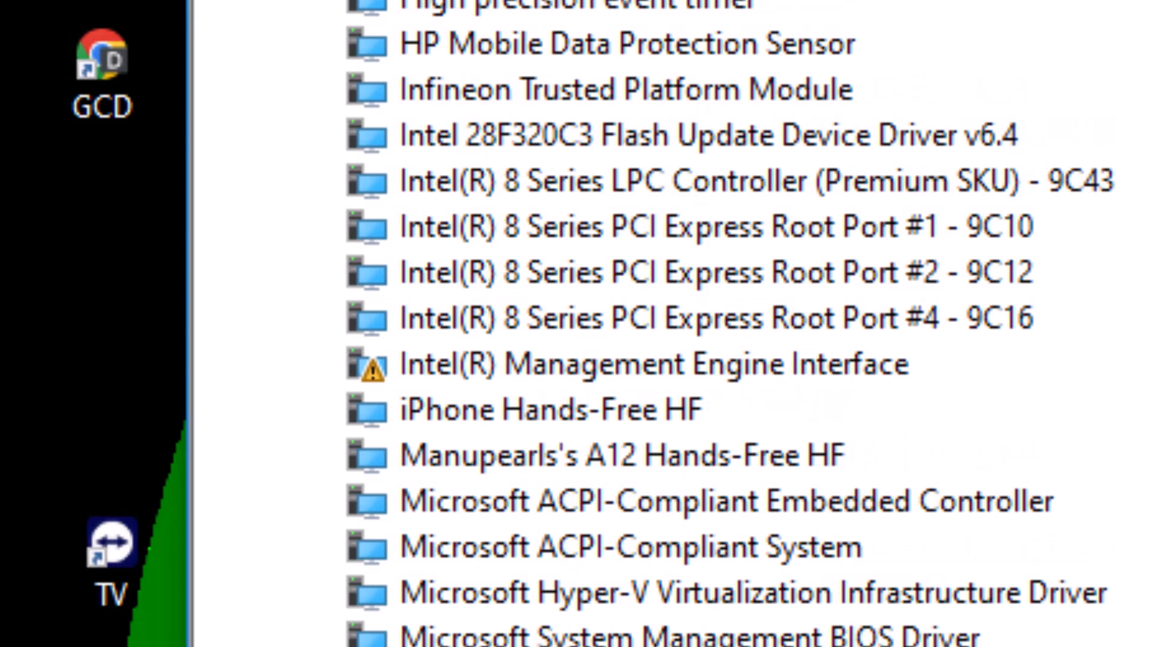
{"action": "scroll", "scroll_direction": "up", "scroll_amount": 3}
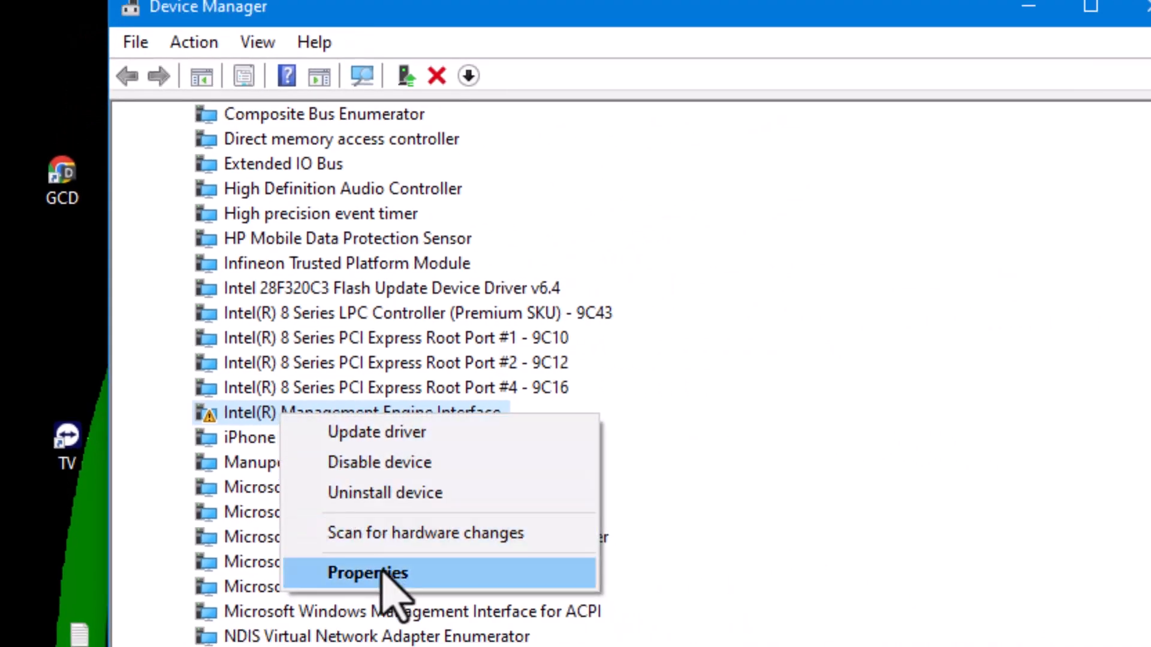
- View the Intel(R) Management Engine Interface properties showing device cannot start (Code 10)
{"action": "left_click", "coordinate": [366, 572]}
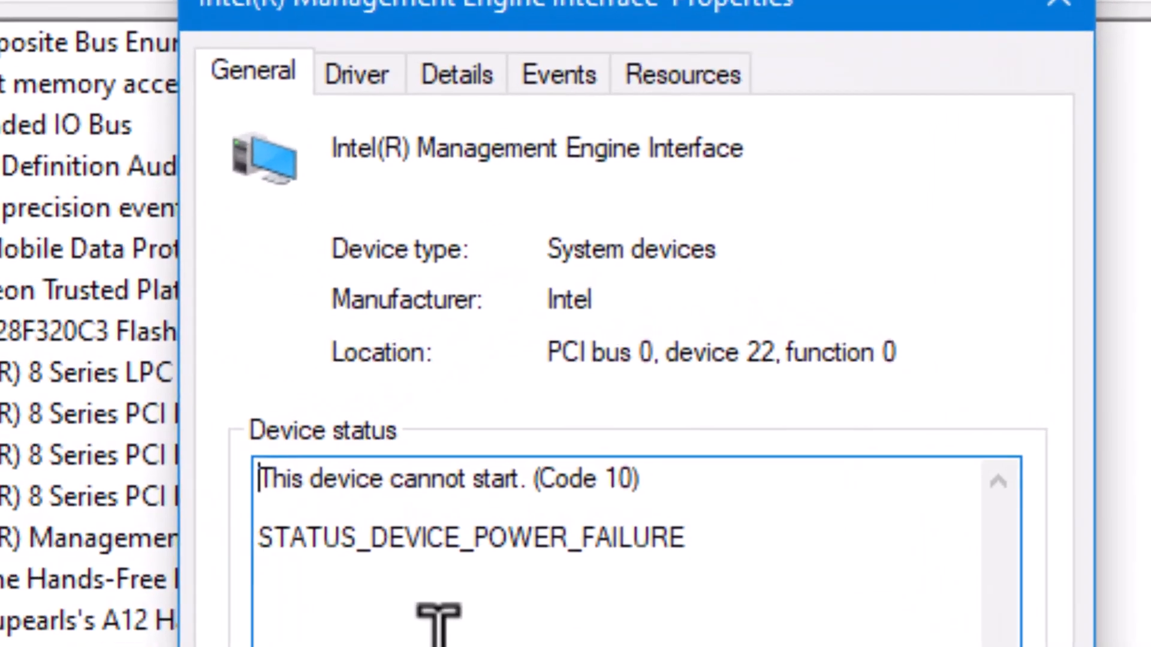
{"action": "left_click_drag", "start_coordinate": [388, 478], "coordinate": [624, 495]}
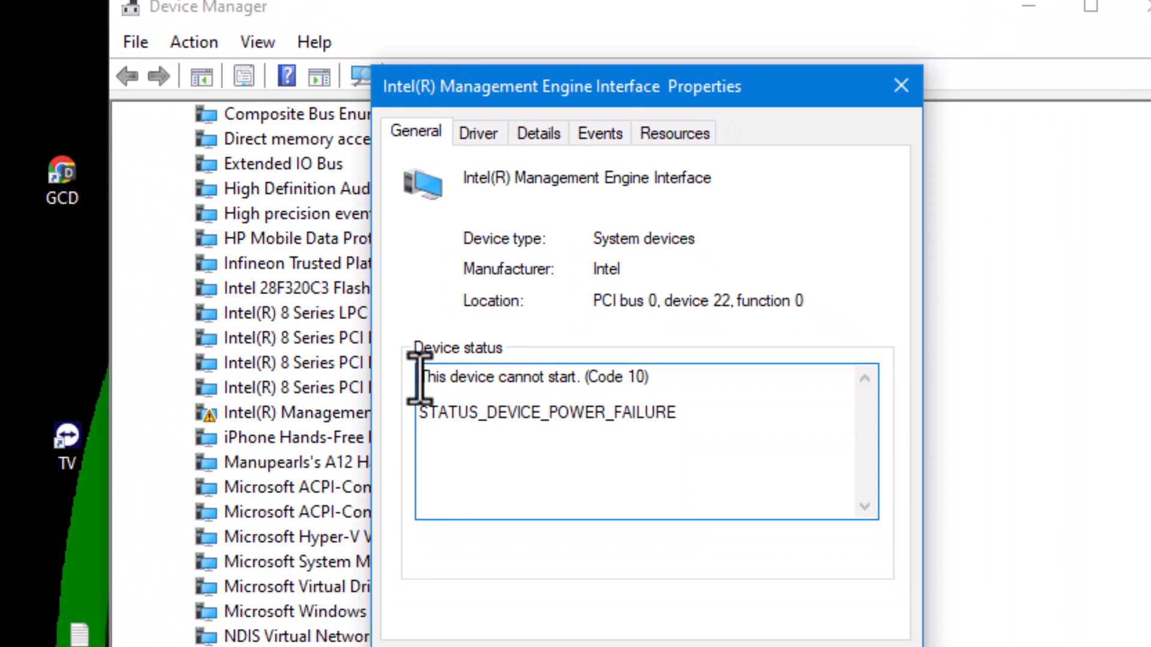
{"action": "double_click", "coordinate": [535, 377]}
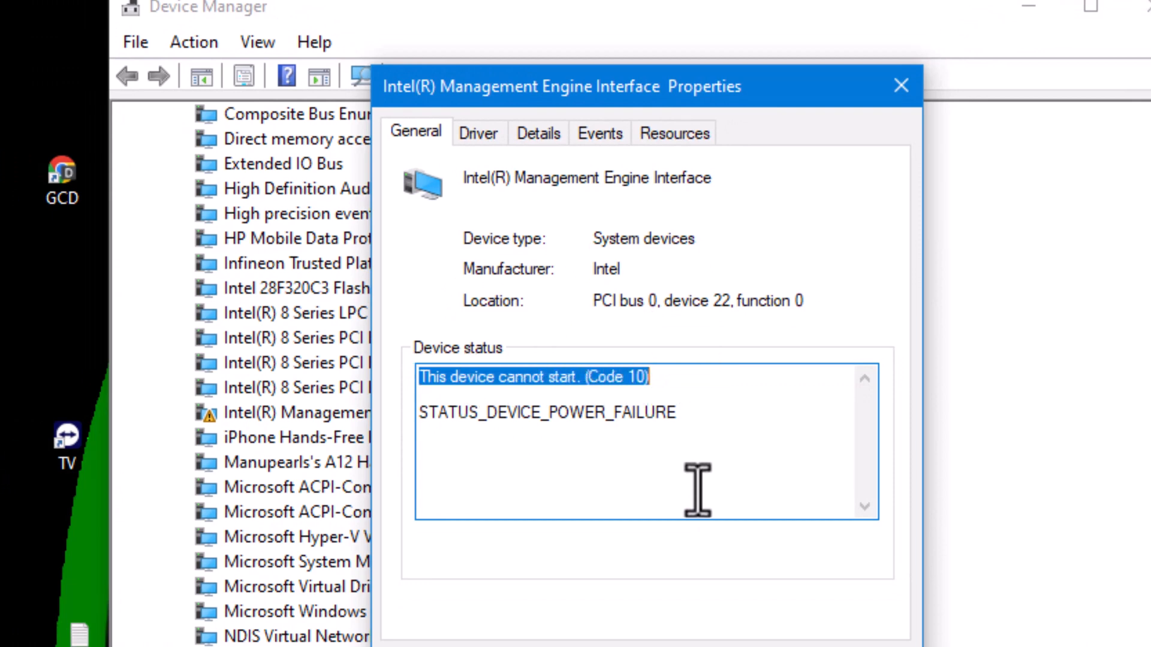
{"action": "mouse_move", "coordinate": [771, 635]}
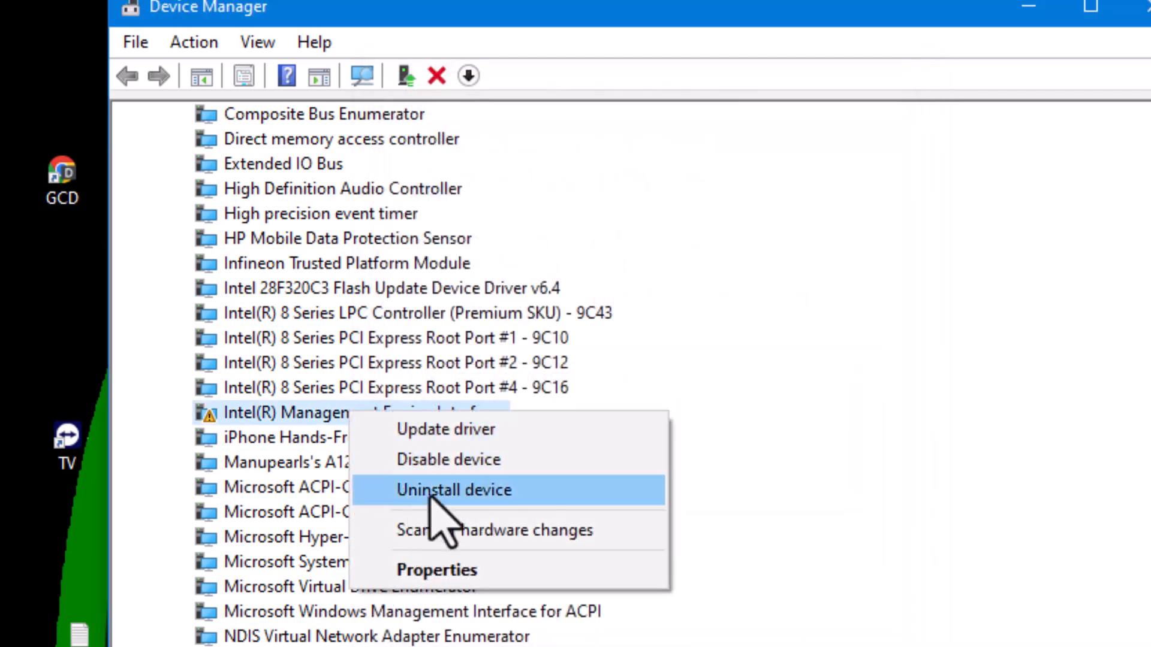
- Uninstall the Intel(R) Management Engine Interface with its driver software deleted, then collapse System devices
{"action": "left_click", "coordinate": [453, 489]}
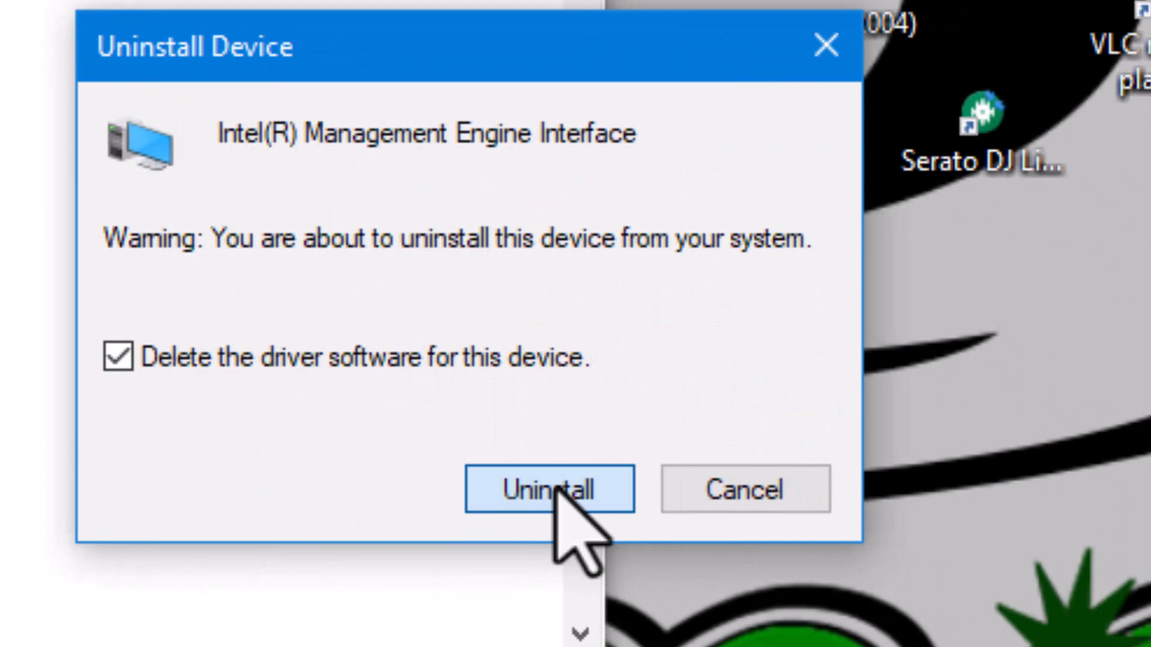
{"action": "left_click", "coordinate": [548, 490]}
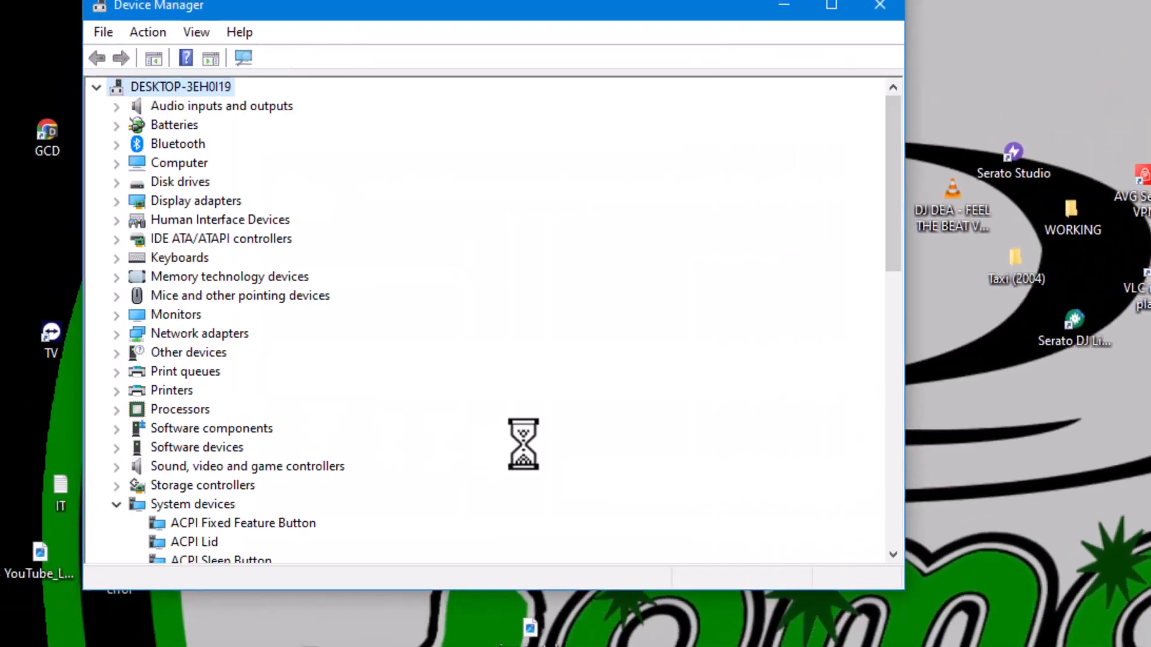
{"action": "left_click", "coordinate": [117, 503]}
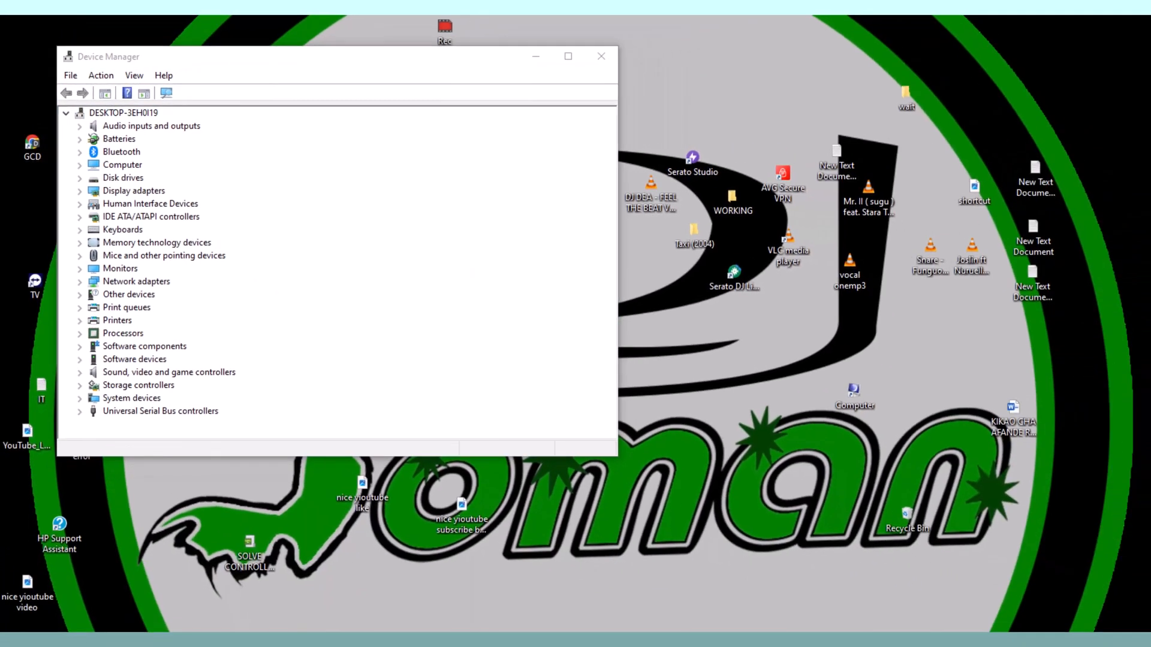
{"action": "left_click", "coordinate": [12, 630]}
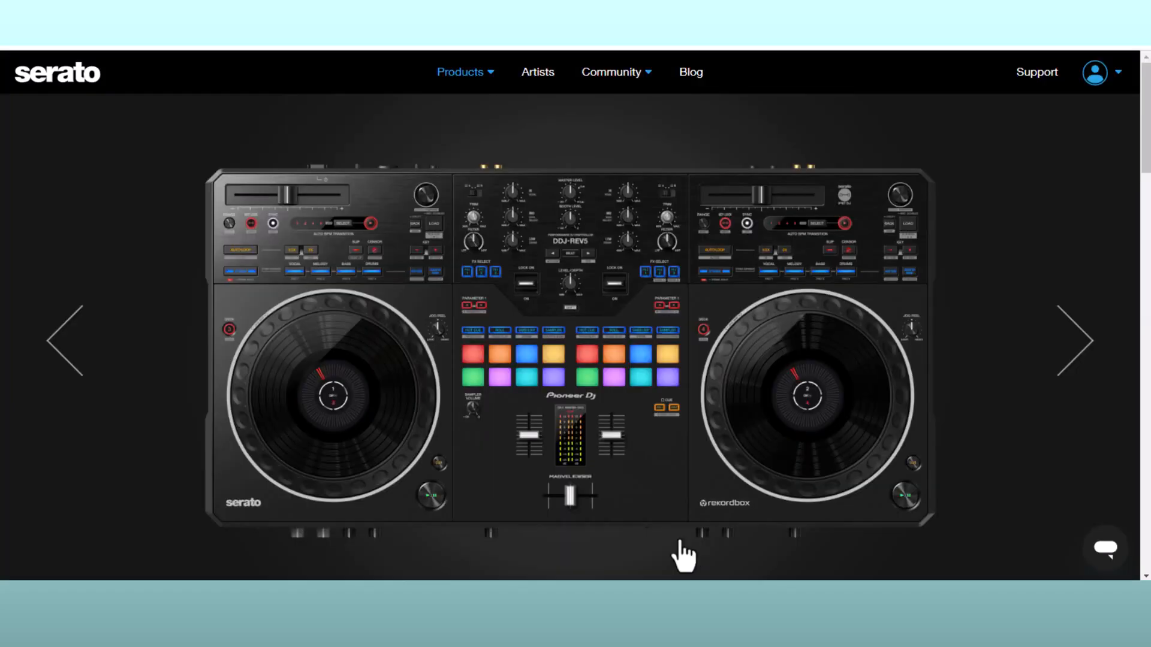
{"action": "mouse_move", "coordinate": [599, 583]}
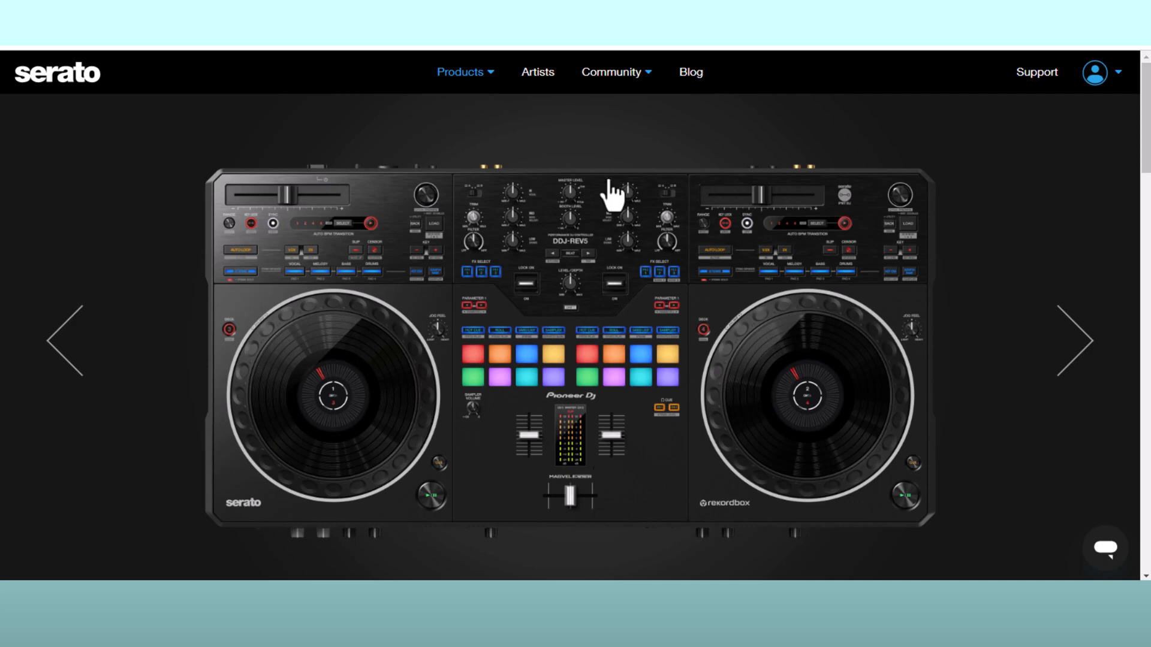
{"action": "mouse_move", "coordinate": [611, 281]}
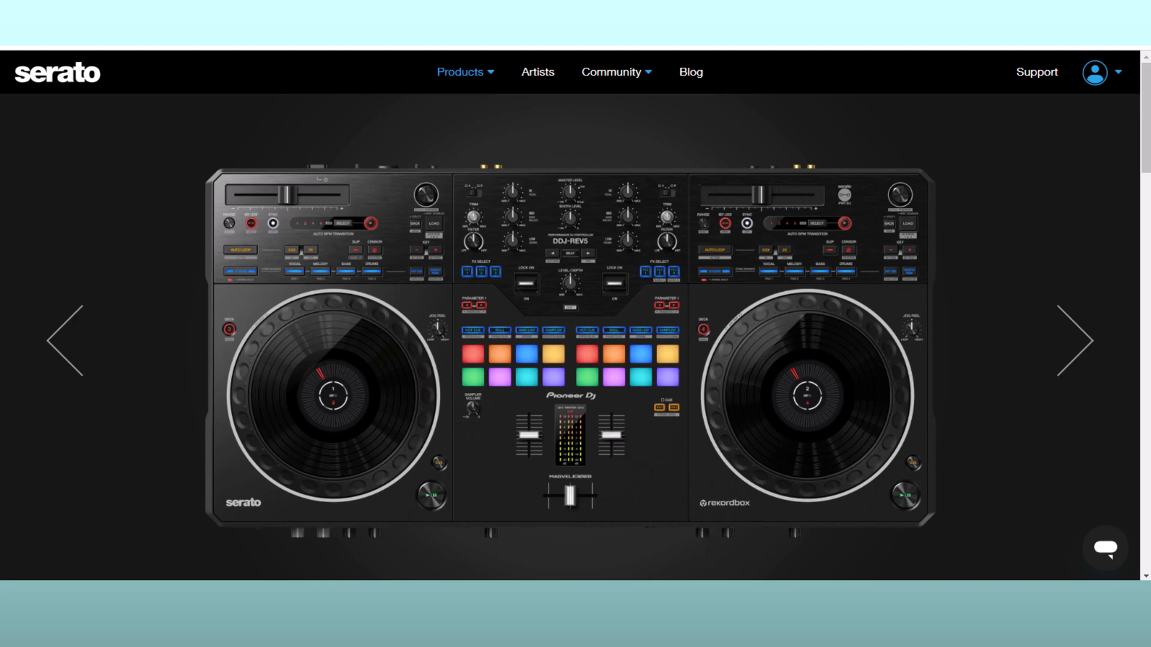
{"action": "mouse_move", "coordinate": [480, 440]}
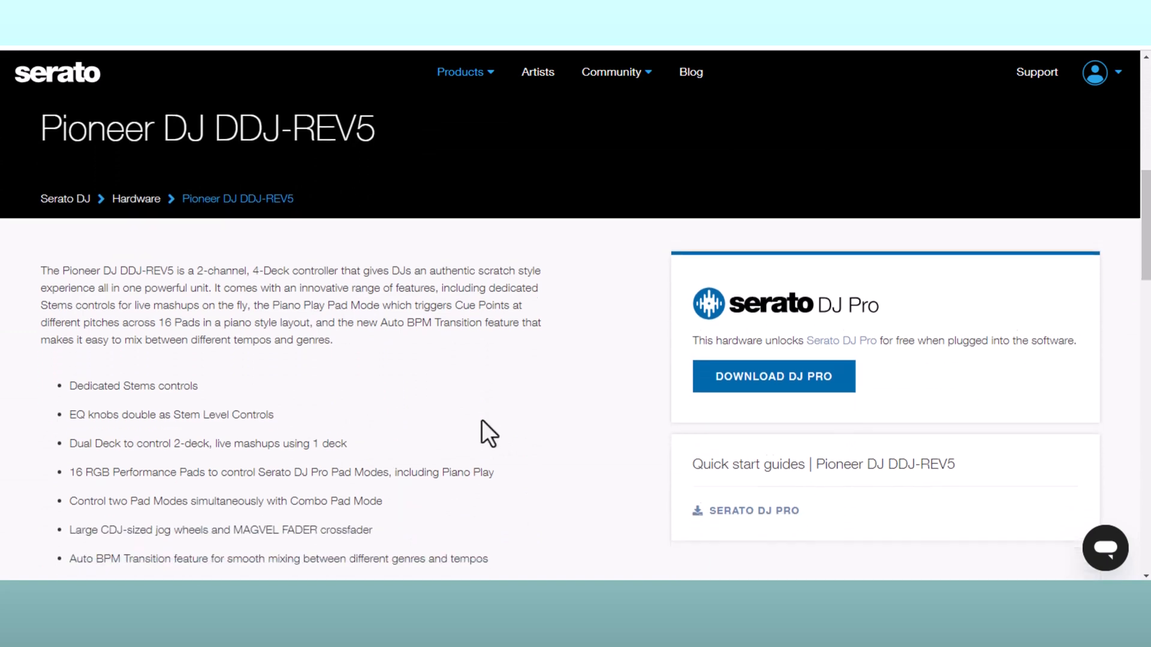
- Scroll through the DDJ-REV5 description and feature list confirming it unlocks Serato DJ Pro
{"action": "scroll", "scroll_direction": "down", "scroll_amount": 3}
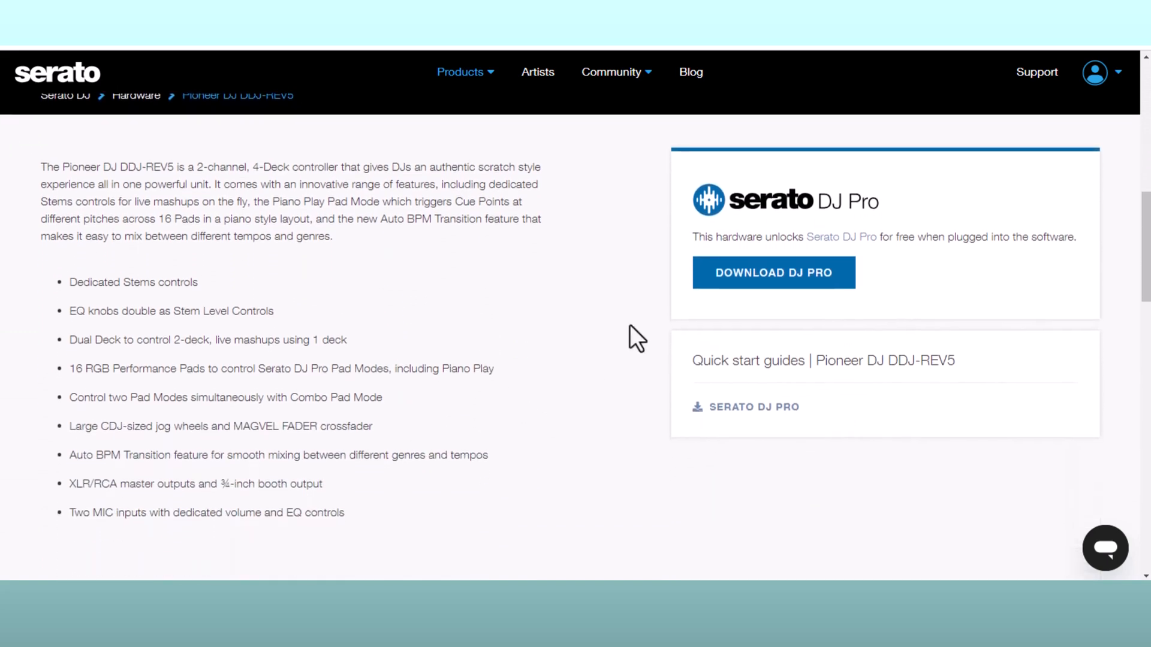
{"action": "scroll", "scroll_direction": "down", "scroll_amount": 3}
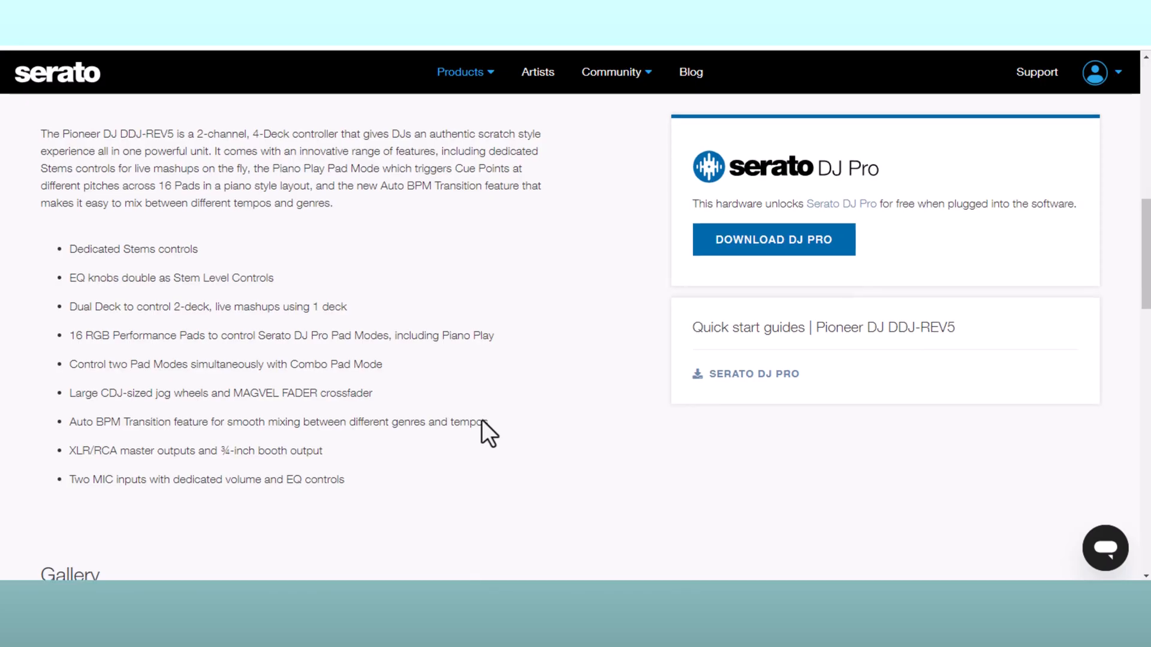
{"action": "left_click", "coordinate": [753, 374]}
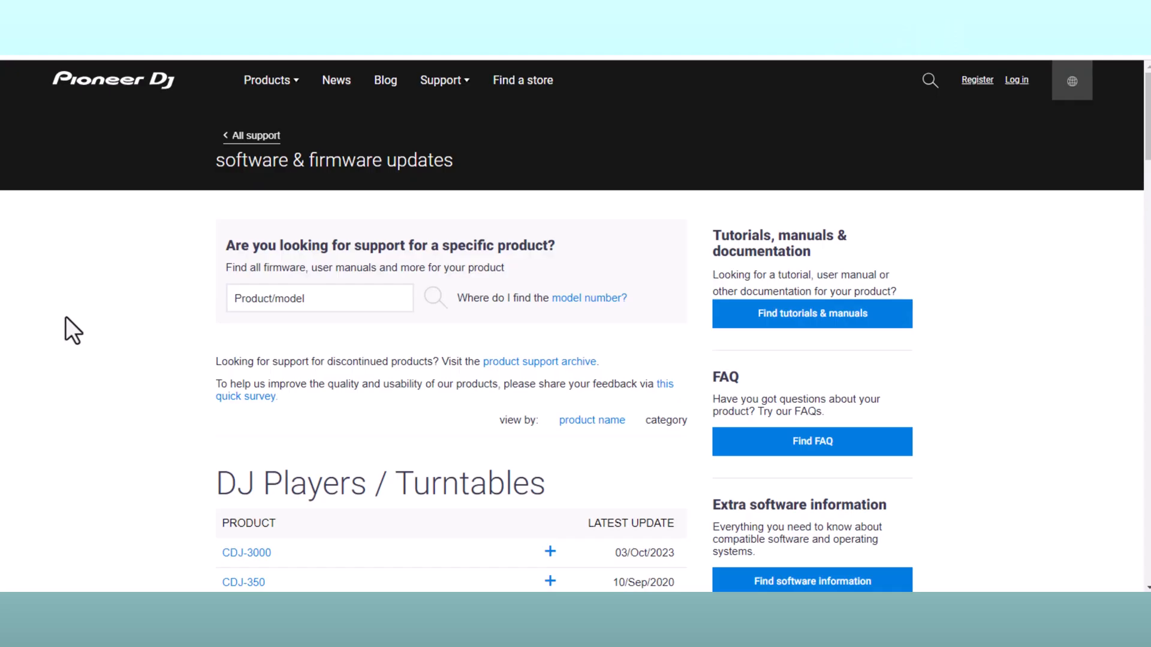
- Expand the DDJ-REV5 entry to show Firmware Update 1.01 and Drivers 1.000 downloads
{"action": "scroll", "scroll_direction": "down", "scroll_amount": 3}
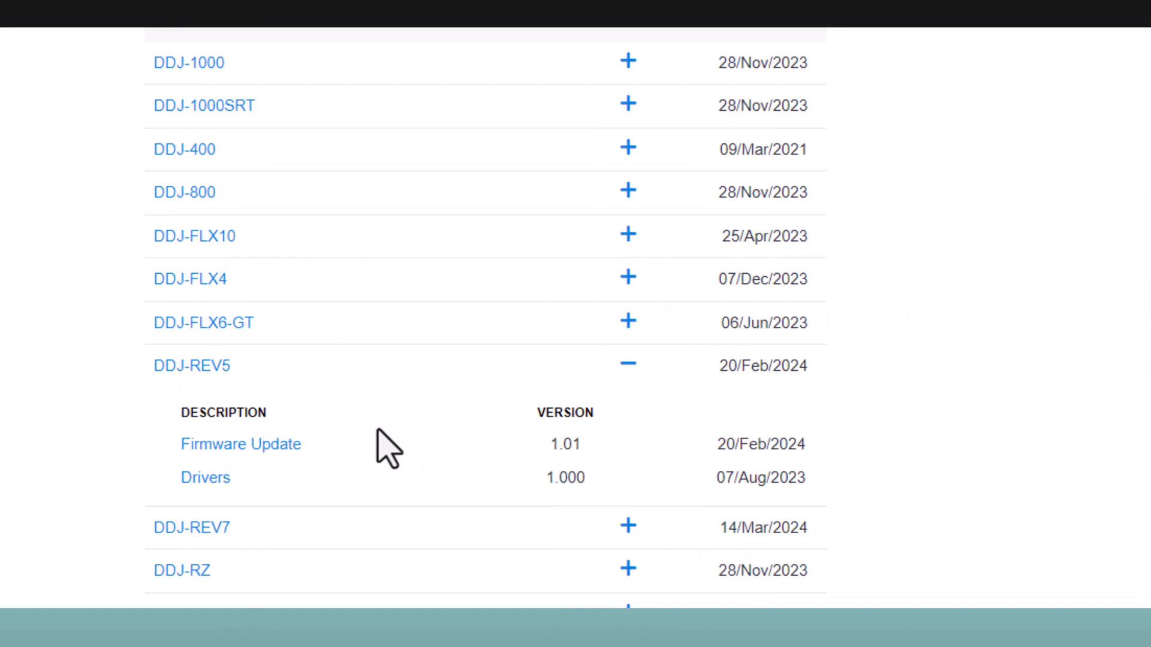
{"action": "left_click", "coordinate": [239, 443]}
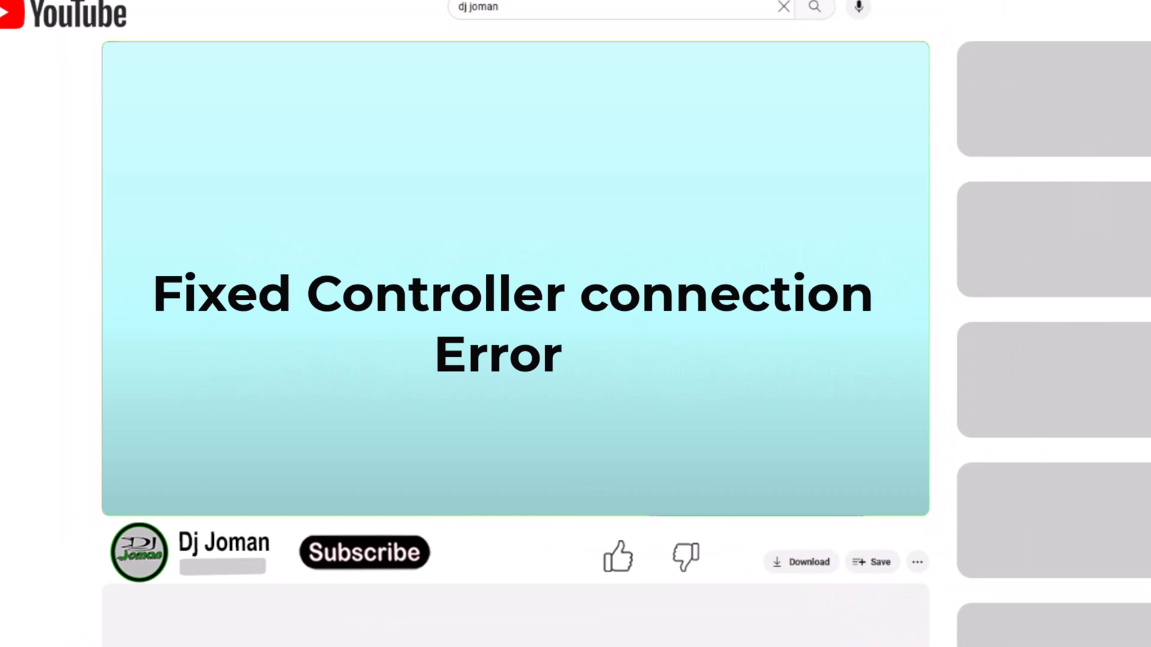
- Subscribe to the Dj Joman channel under the fixed controller connection error video
{"action": "left_click", "coordinate": [364, 552]}
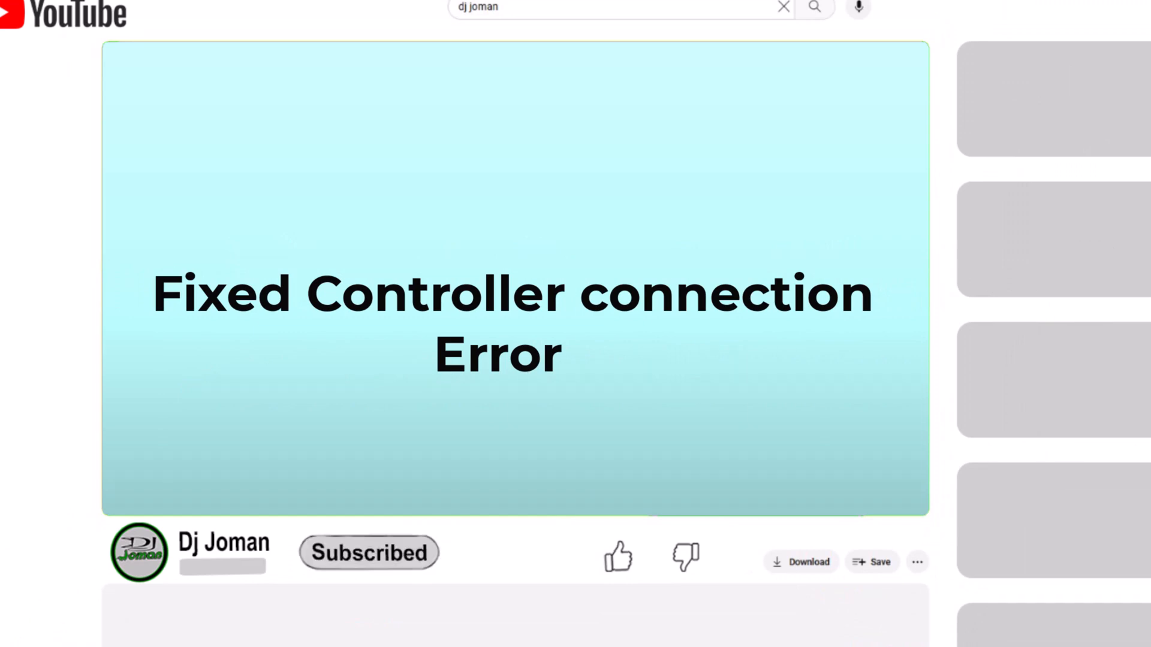